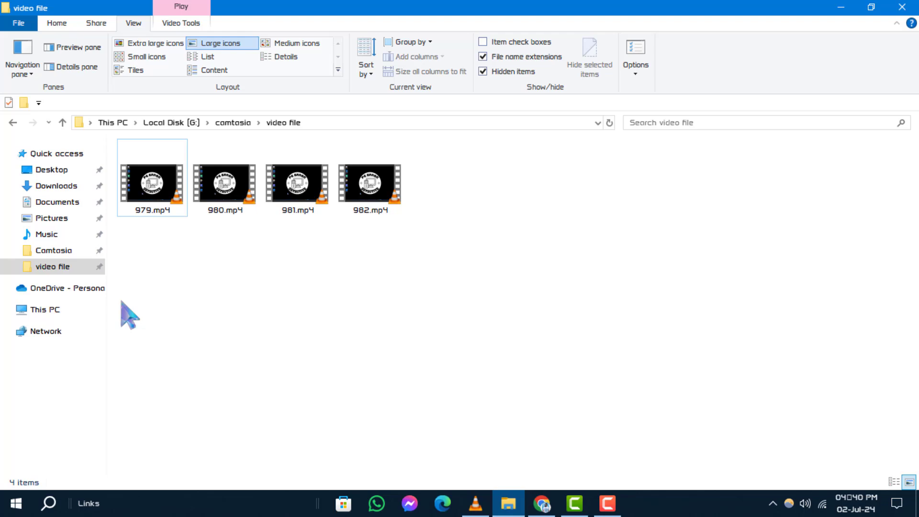
# Go to the Comtosio folder in Documents and view its Properties
pyautogui.click(54, 249)
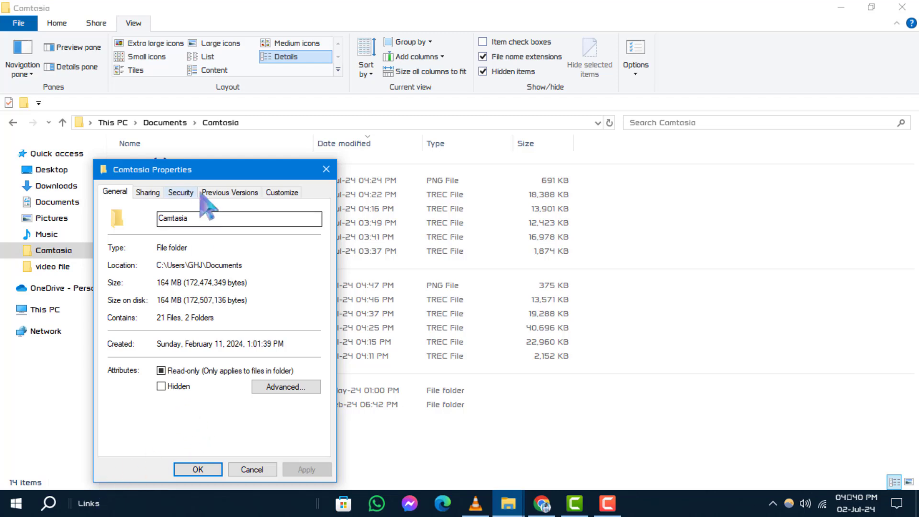
# Show the folder's Security permissions and its Advanced Security Settings with owner and entries
pyautogui.click(181, 192)
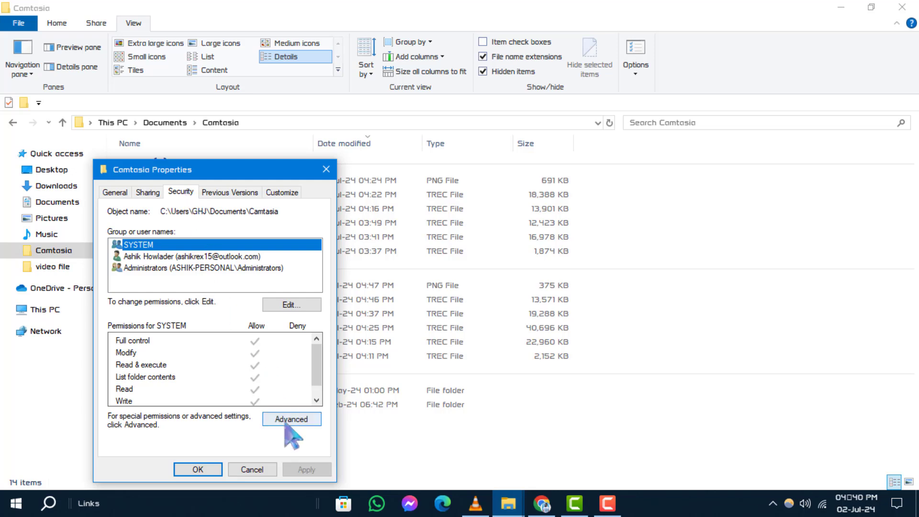
pyautogui.click(291, 420)
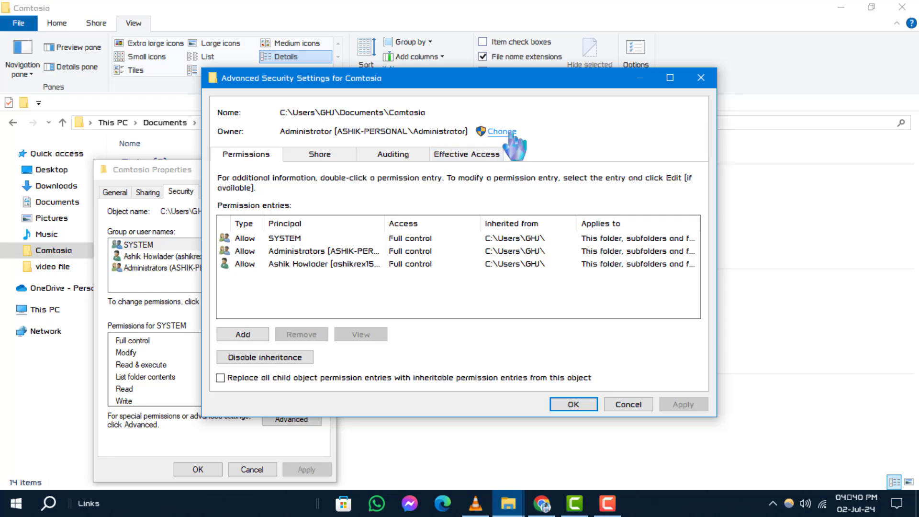
pyautogui.moveTo(516, 143)
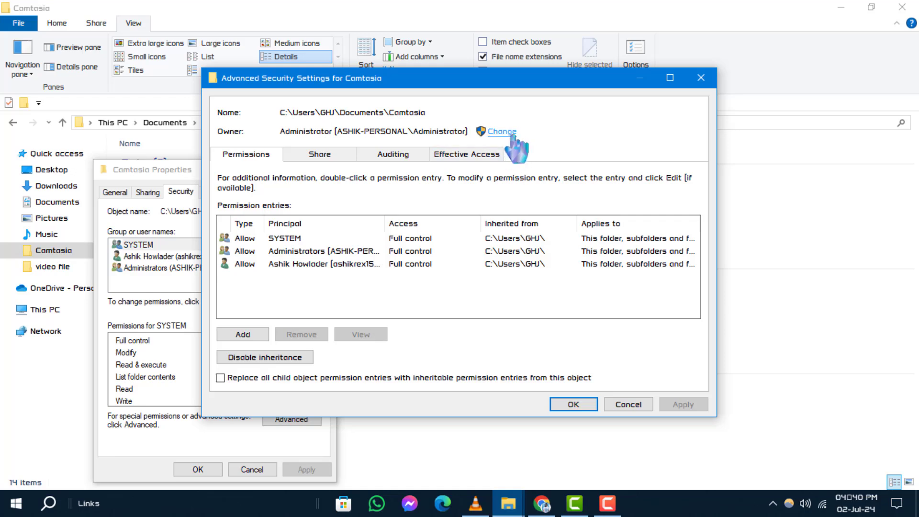
# Begin changing the folder's owner and reach the full user-and-group search
pyautogui.click(499, 131)
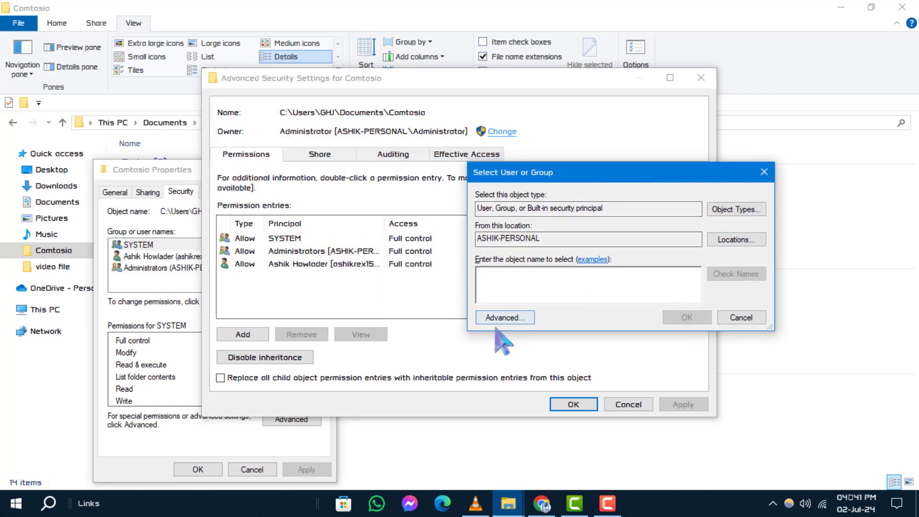
pyautogui.click(505, 317)
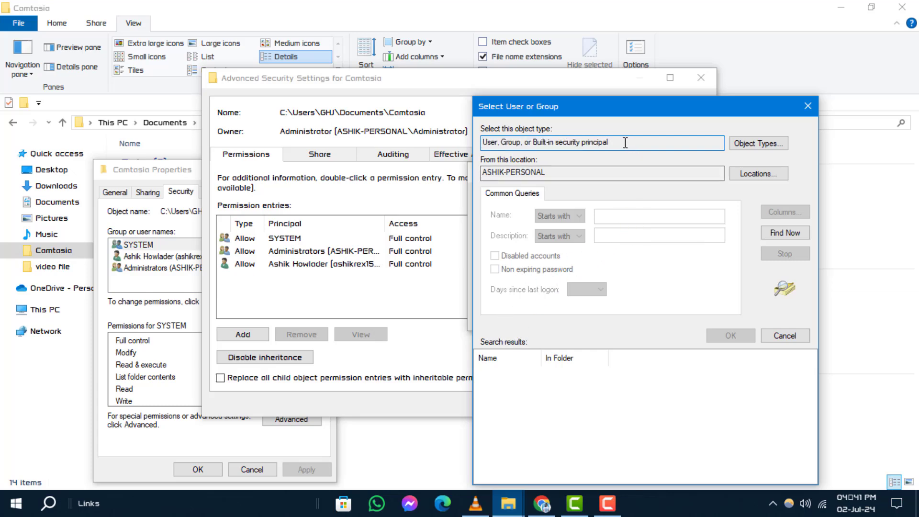
# Find all users, make the personal user account the new owner, confirm, and close the folder windows
pyautogui.click(786, 233)
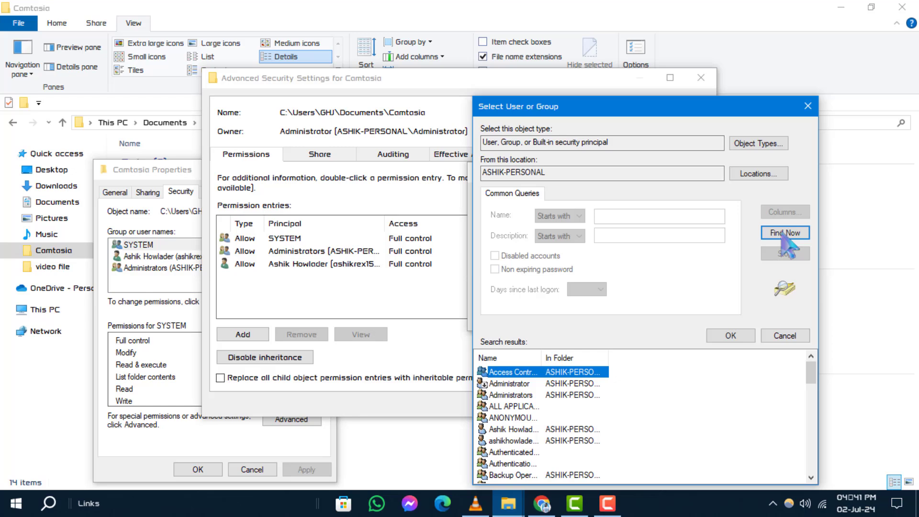
pyautogui.click(786, 233)
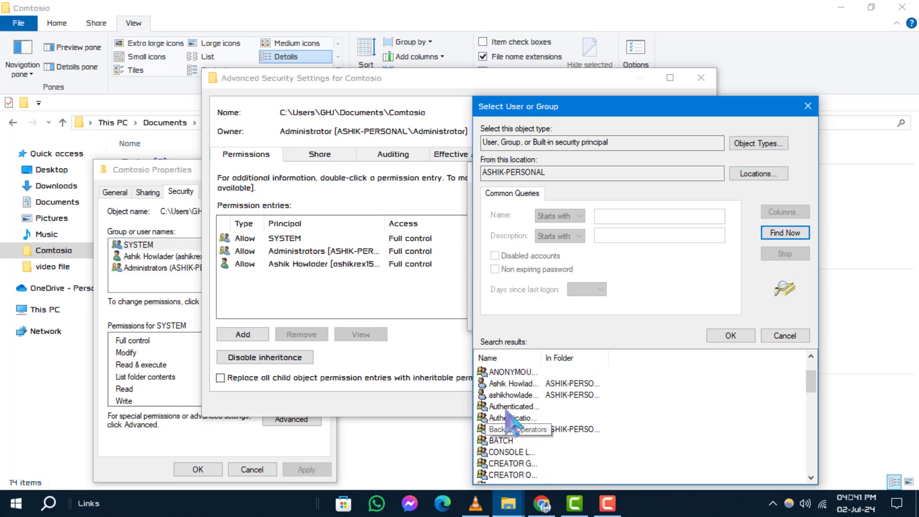
pyautogui.click(514, 383)
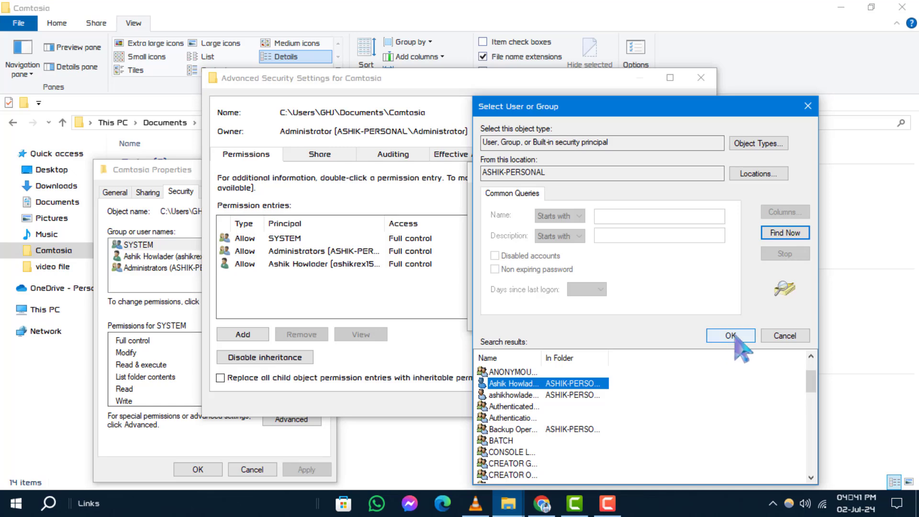
pyautogui.click(729, 335)
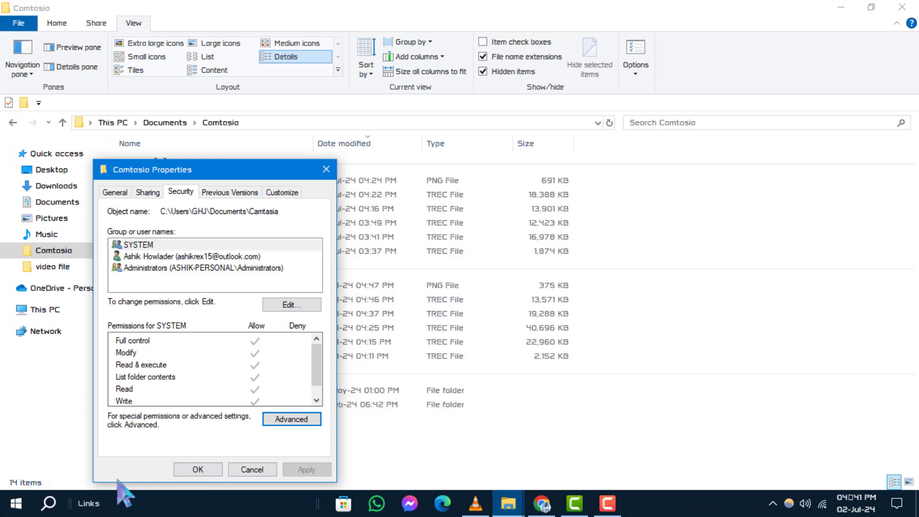
pyautogui.click(252, 470)
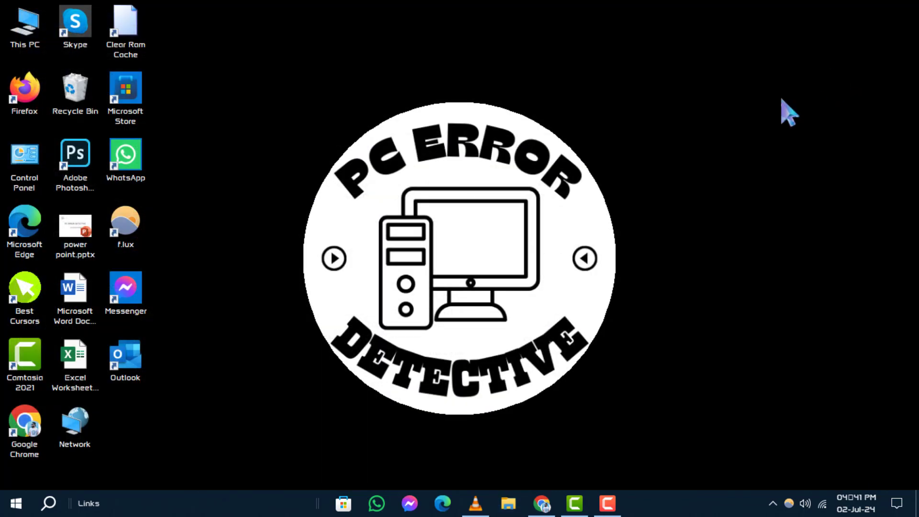
pyautogui.moveTo(406, 320)
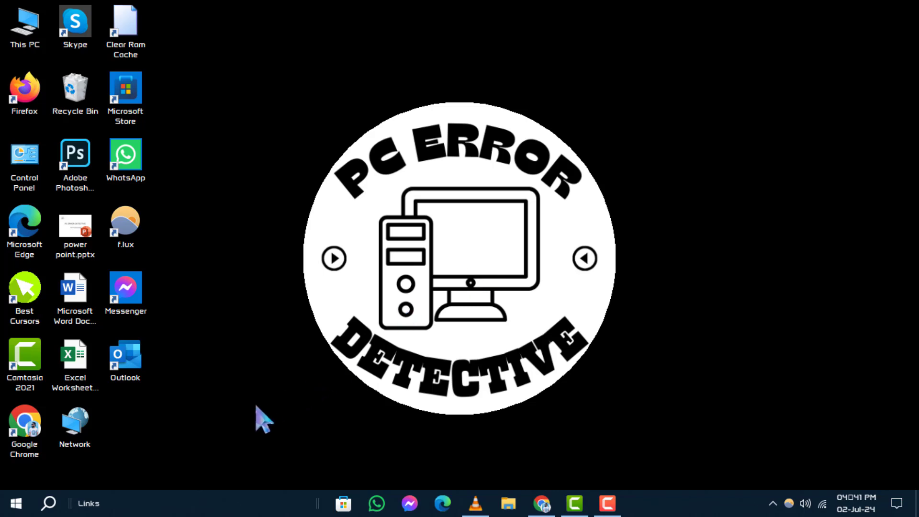
# Run the UserAccountControlSettings command to launch User Account Control Settings
pyautogui.write('UserAccountControlSettings')
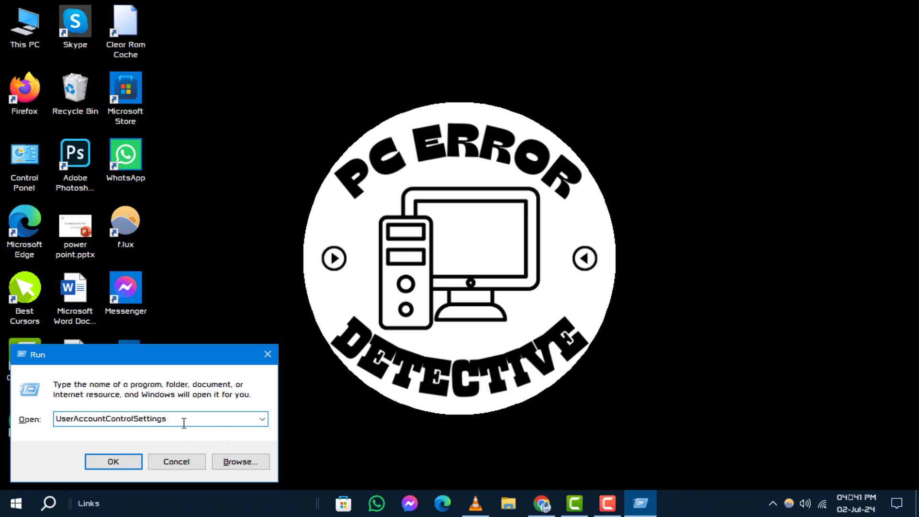
pyautogui.tripleClick(158, 419)
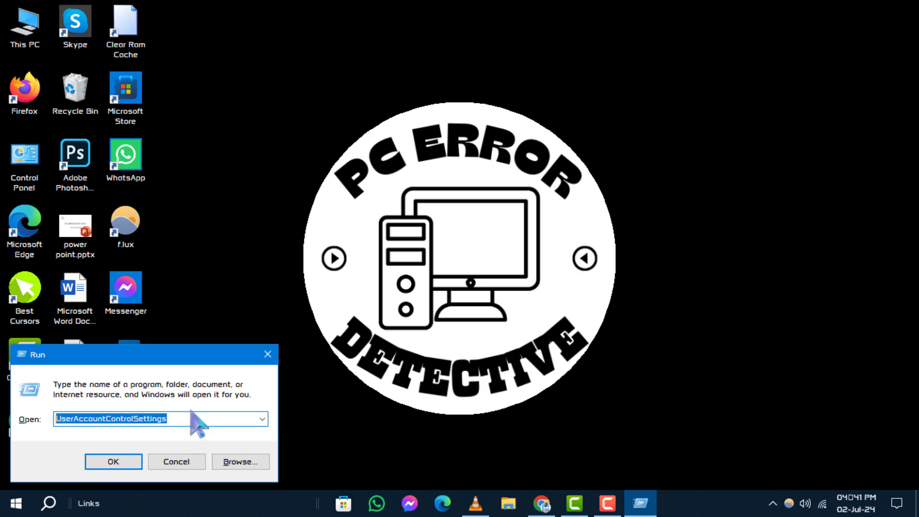
pyautogui.click(113, 462)
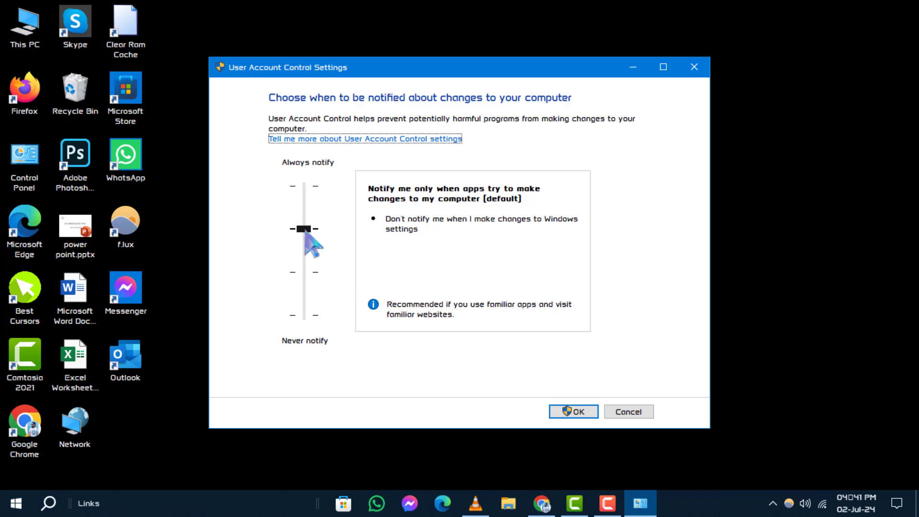
# Lower the UAC slider to Never notify and save the setting
pyautogui.moveTo(305, 229); pyautogui.dragTo(305, 315)
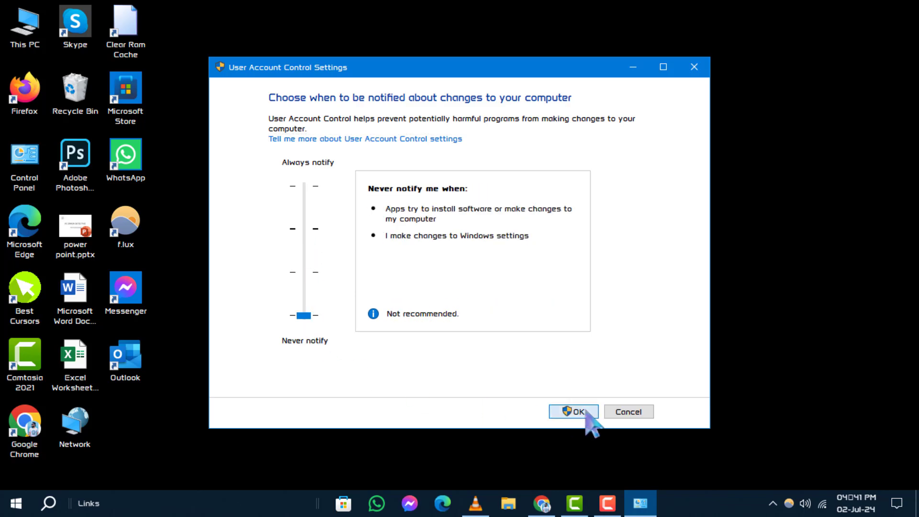
pyautogui.click(574, 412)
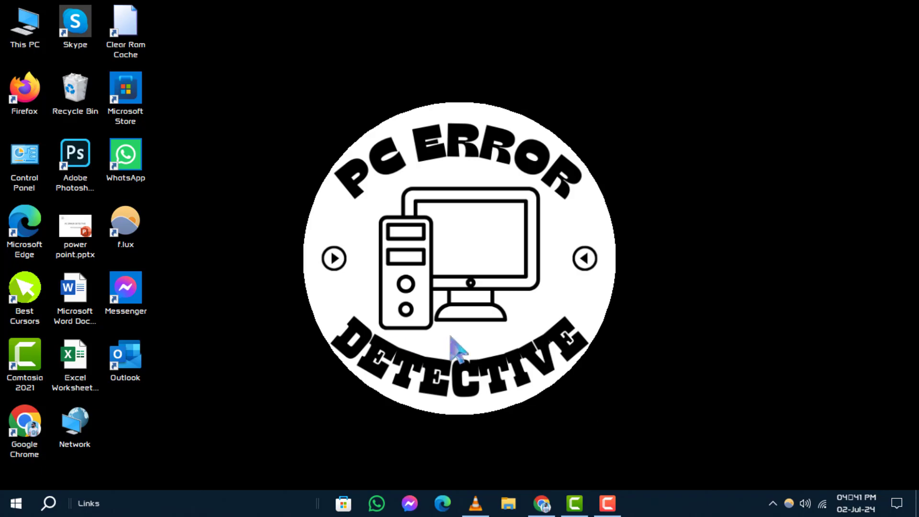